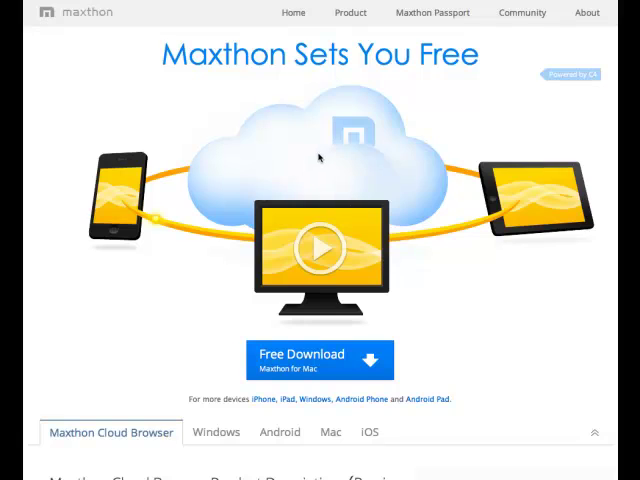
# - Scroll down the Maxthon site and open the main browser menu
pyautogui.scroll(-3)
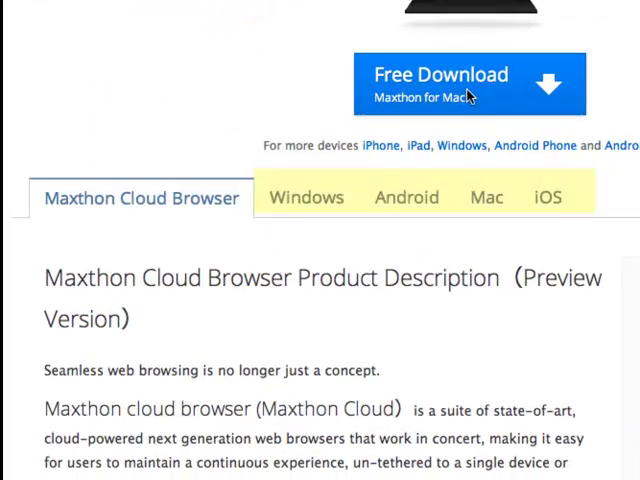
pyautogui.scroll(-3)
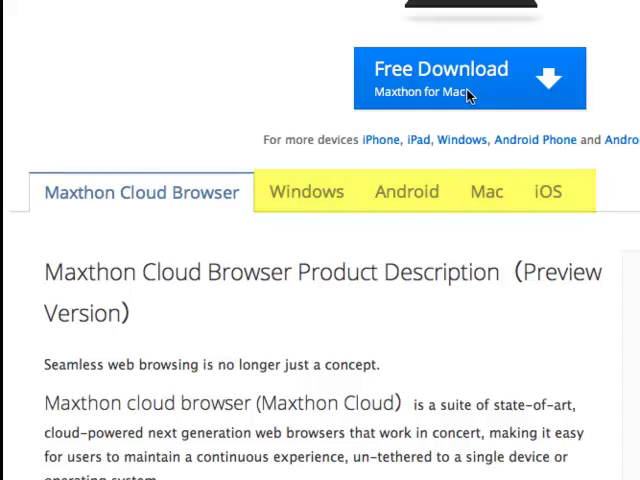
pyautogui.click(616, 33)
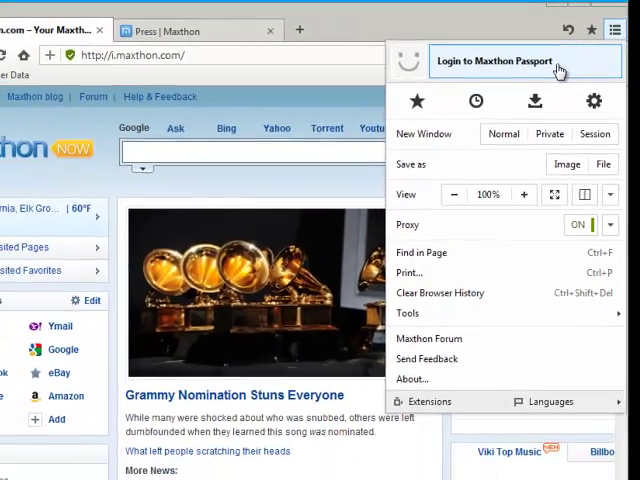
# - Log in to Maxthon Passport with the remembered account credentials
pyautogui.click(493, 61)
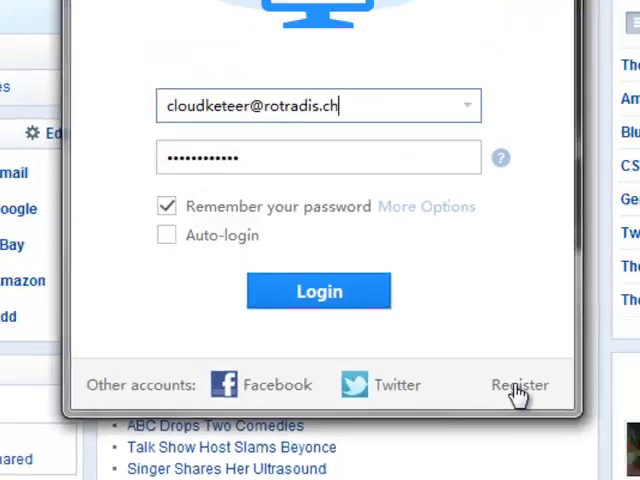
pyautogui.click(318, 291)
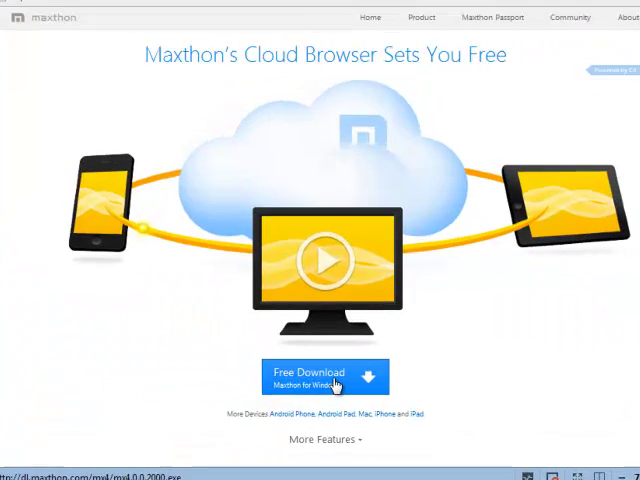
# - Cloud Push the Android Phone download link to My Cloud
pyautogui.rightClick(320, 378)
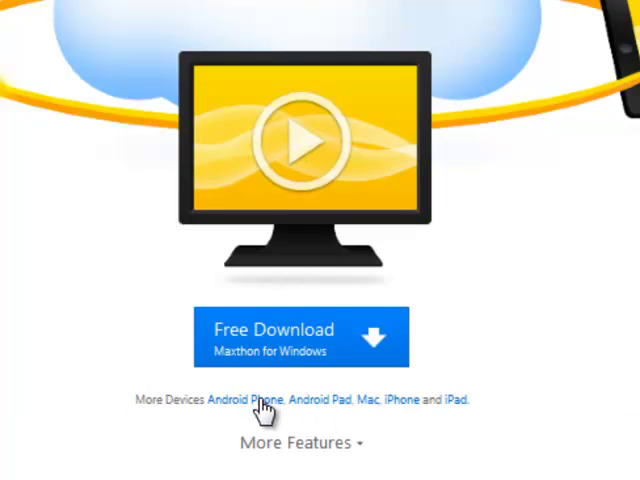
pyautogui.click(240, 400)
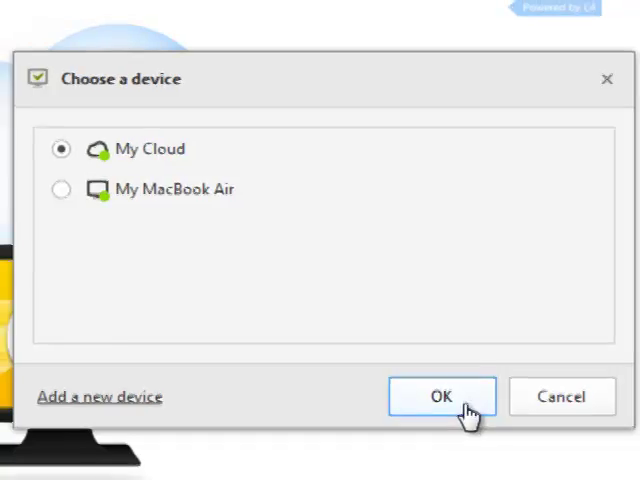
pyautogui.click(441, 396)
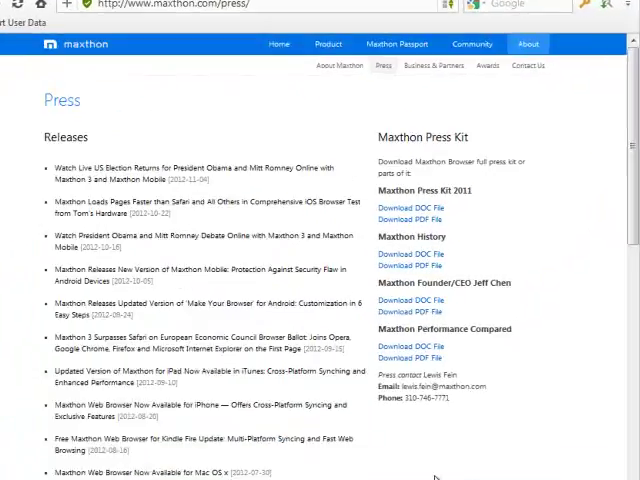
# - Download the Press Kit 2011 DOC file with Upload to my Cloud enabled
pyautogui.click(406, 207)
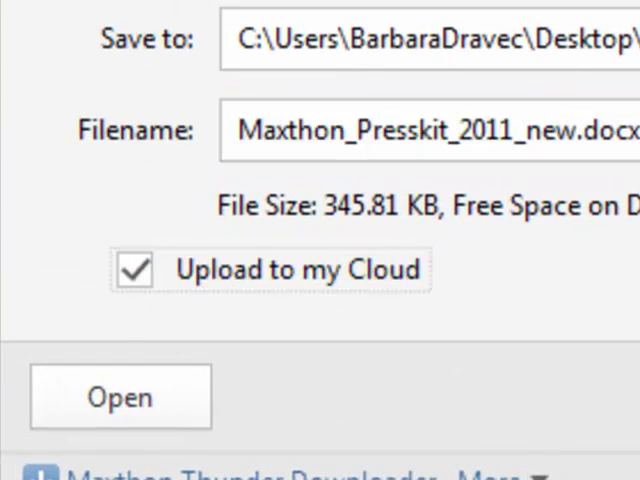
pyautogui.click(120, 396)
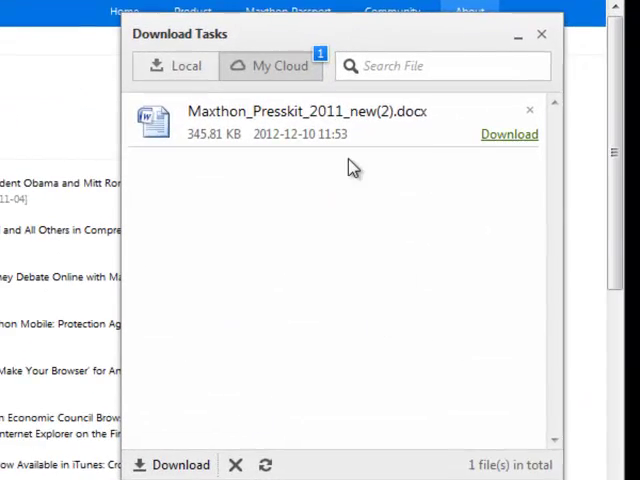
# - Show the My Cloud tab in Download Tasks to list cloud files
pyautogui.click(541, 33)
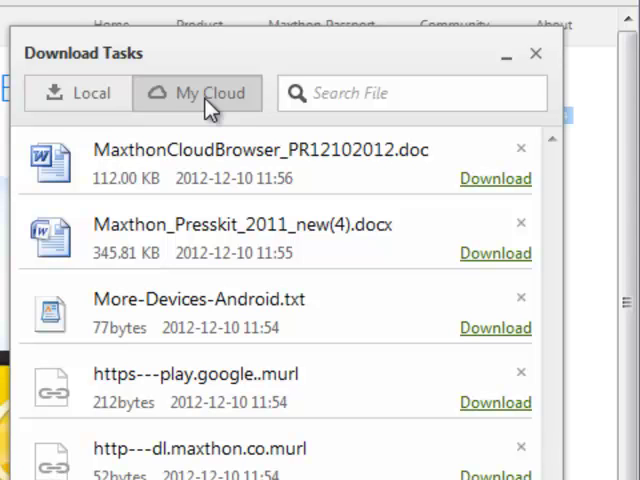
pyautogui.moveTo(205, 108)
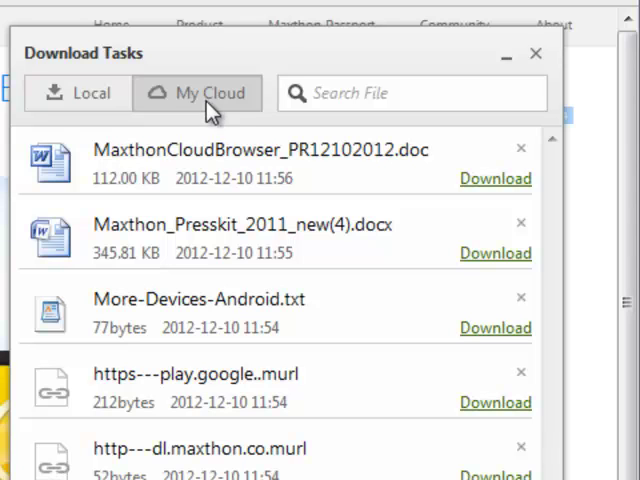
pyautogui.moveTo(495, 179)
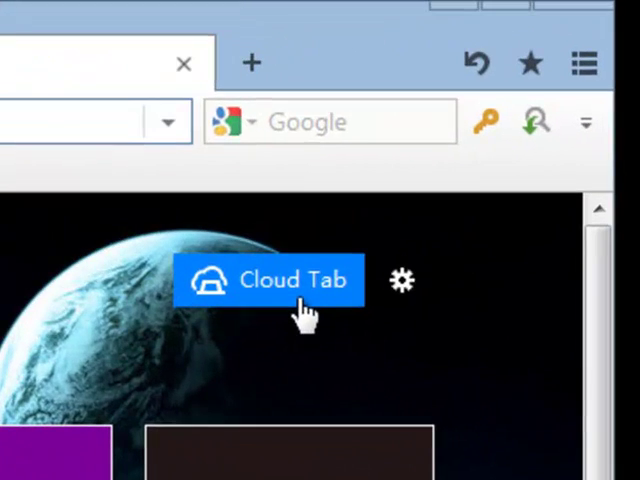
# - Open the TechCrunch tab from My MacBook Air via Cloud Tab
pyautogui.click(269, 280)
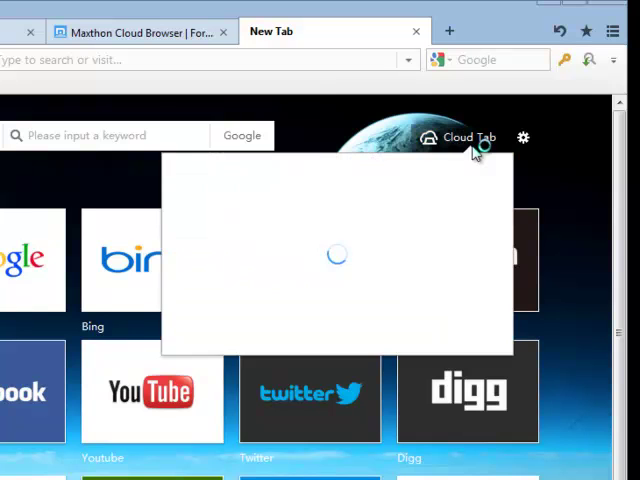
pyautogui.click(455, 138)
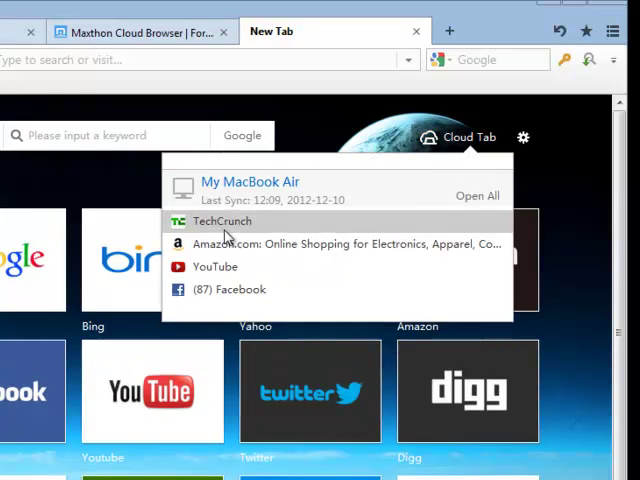
pyautogui.click(220, 221)
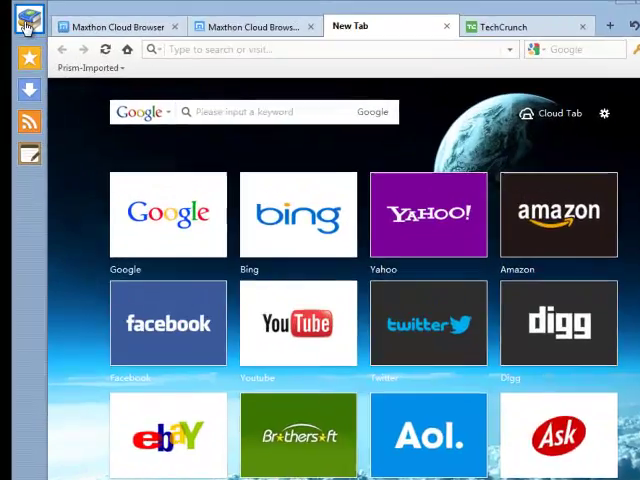
pyautogui.click(33, 22)
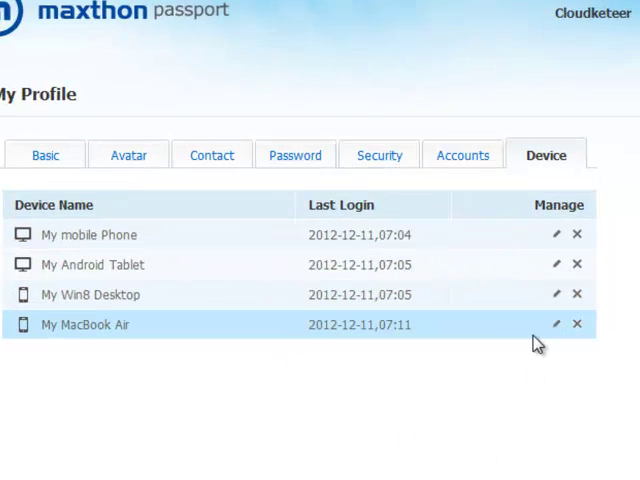
pyautogui.click(555, 323)
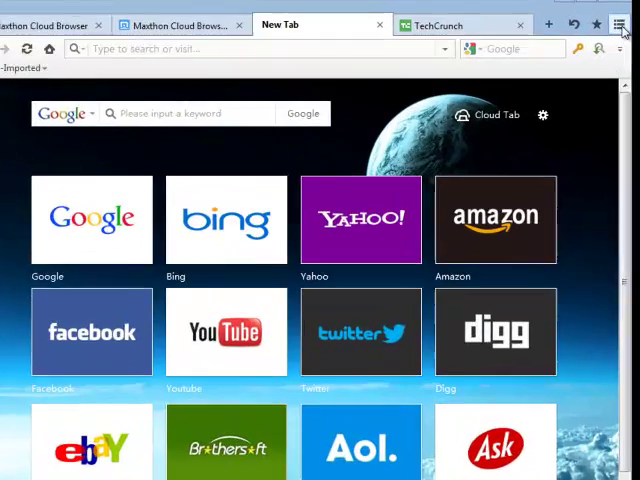
# - Open History from the main menu and enable Sync History
pyautogui.click(605, 24)
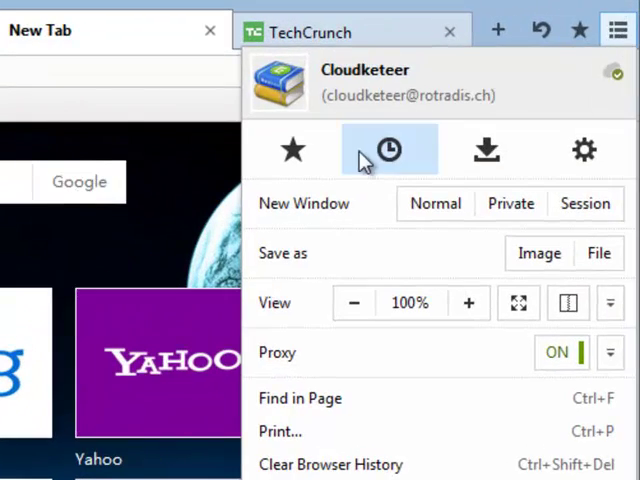
pyautogui.click(388, 150)
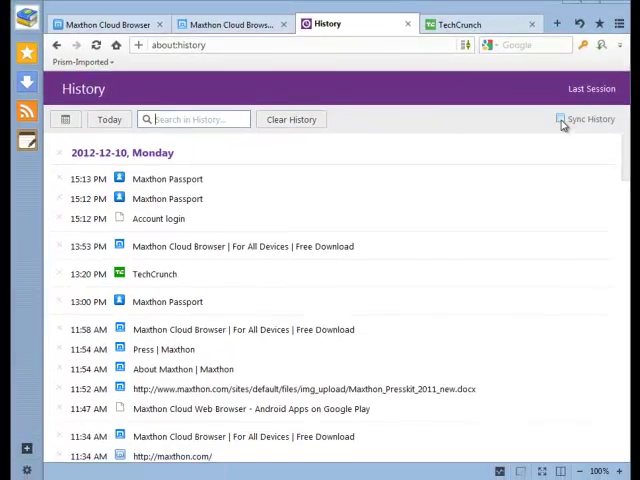
pyautogui.click(561, 119)
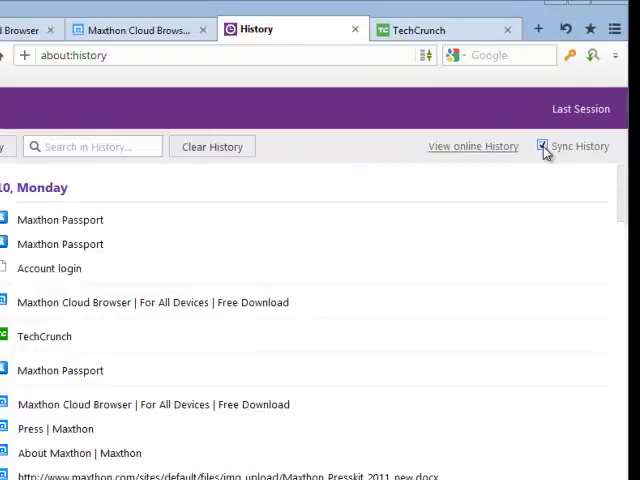